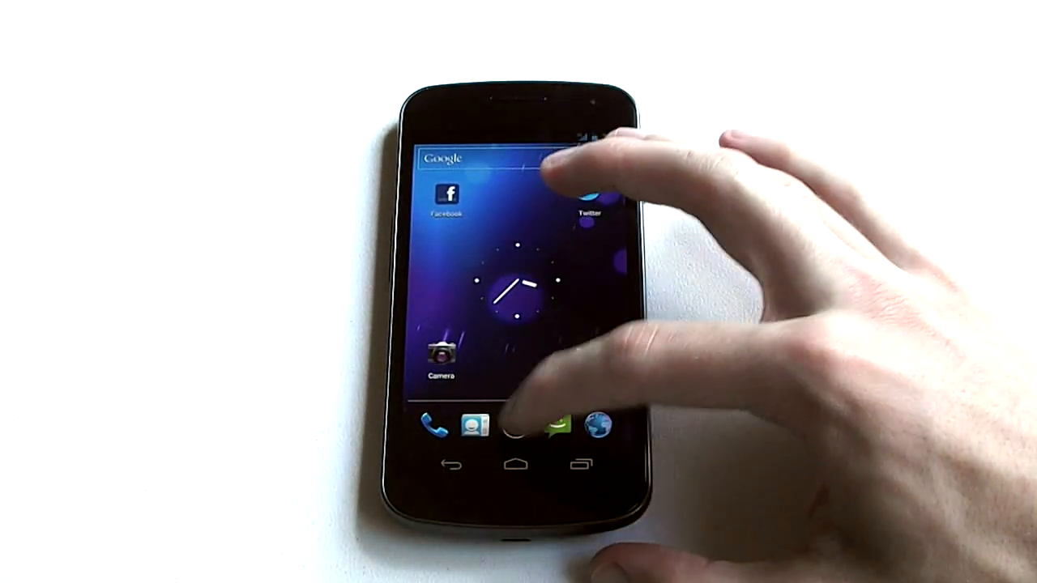
Launch the web browser from the Apps list on the Galaxy Nexus.
{"action": "left_click", "coordinate": [515, 423]}
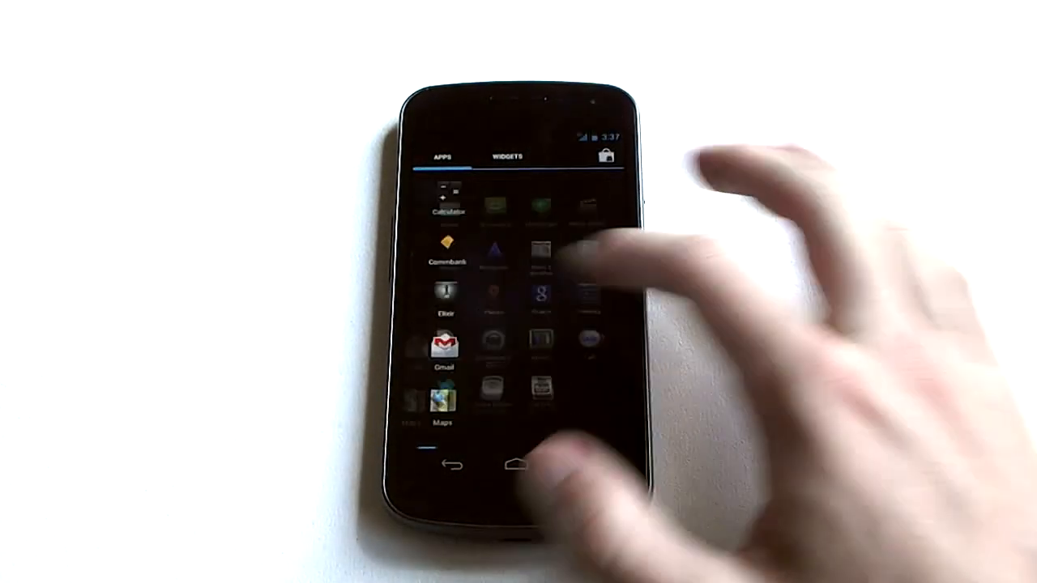
{"action": "left_click", "coordinate": [515, 463]}
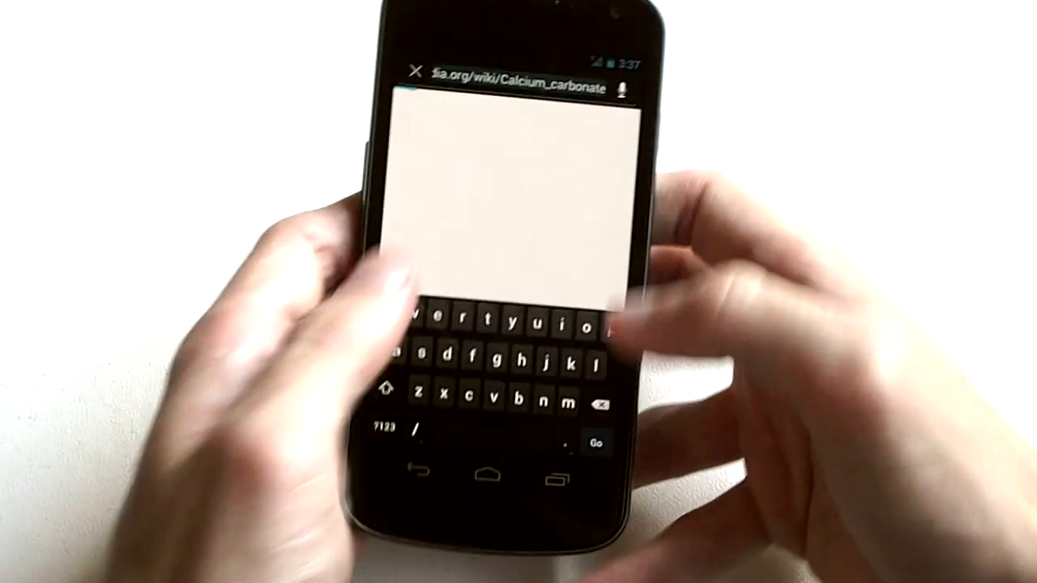
{"action": "type", "text": "neowin"}
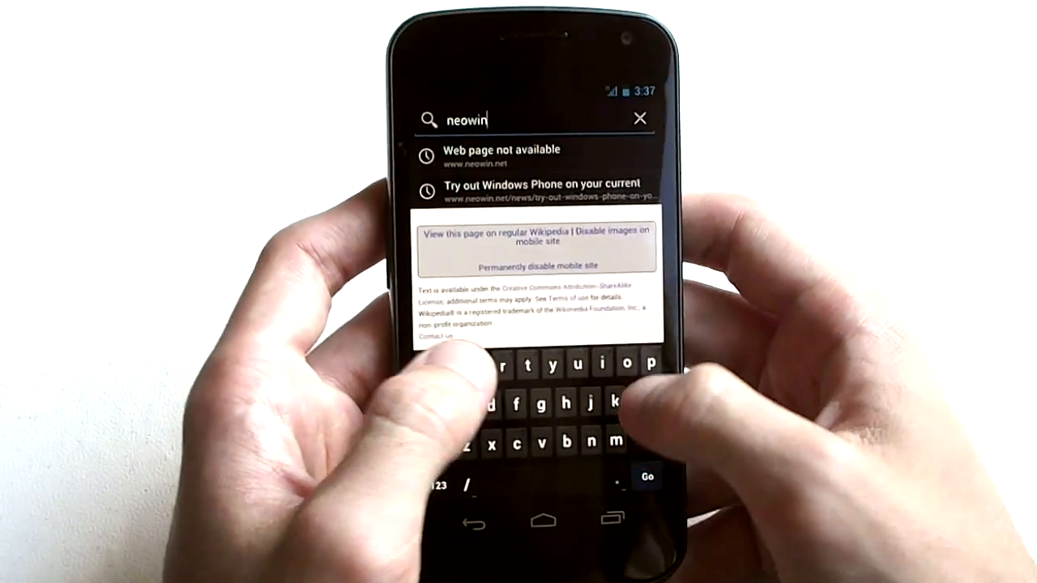
{"action": "left_click", "coordinate": [648, 476]}
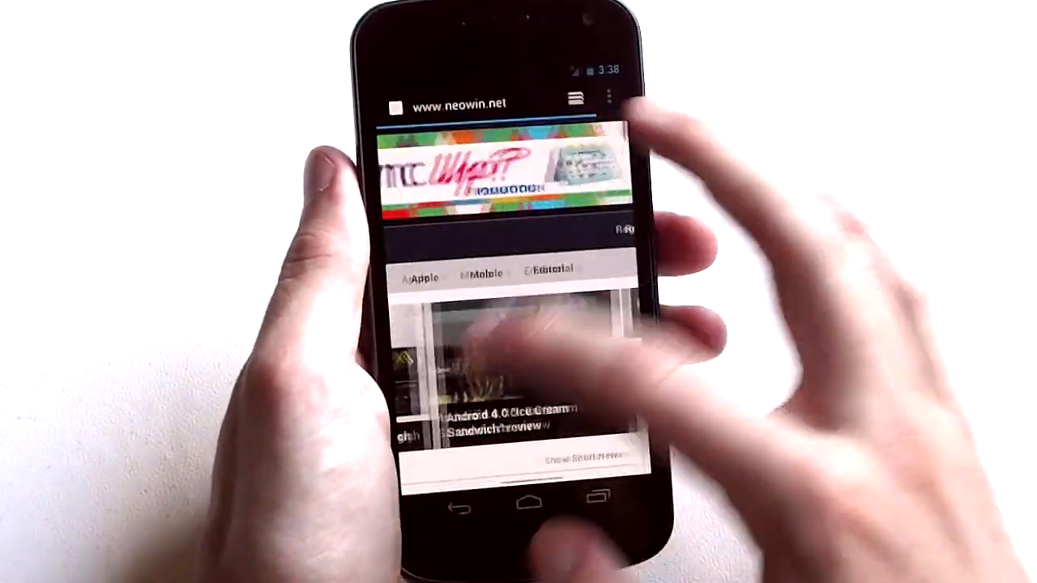
Scroll down through the Neowin front page in its full desktop layout.
{"action": "scroll", "scroll_direction": "down", "scroll_amount": 3}
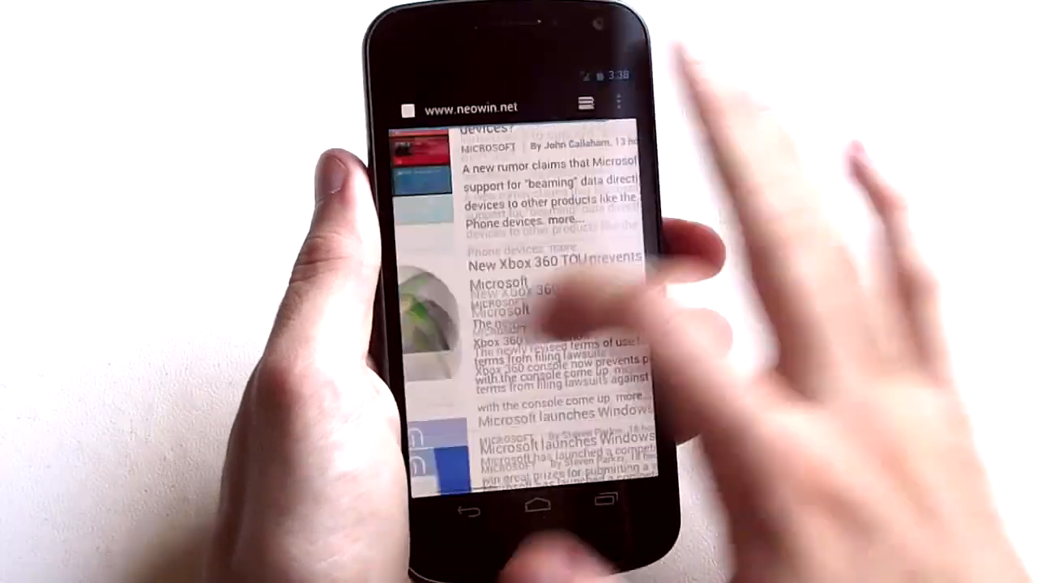
{"action": "scroll", "scroll_direction": "down", "scroll_amount": 3}
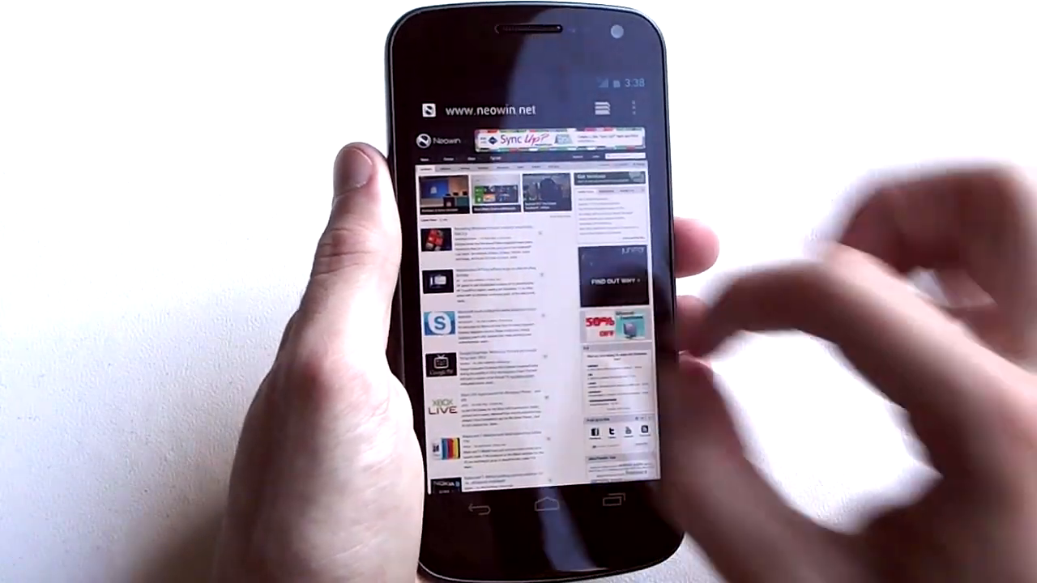
{"action": "scroll", "scroll_direction": "down", "scroll_amount": 3}
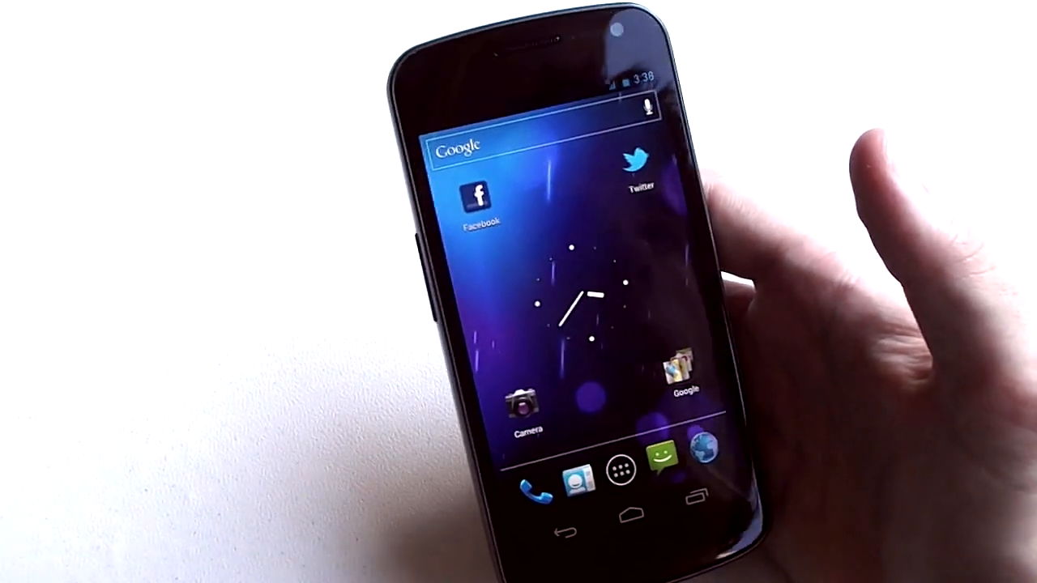
Start the Music app with Green Day's 'American Idiot' on the Now playing screen.
{"action": "left_click", "coordinate": [634, 469]}
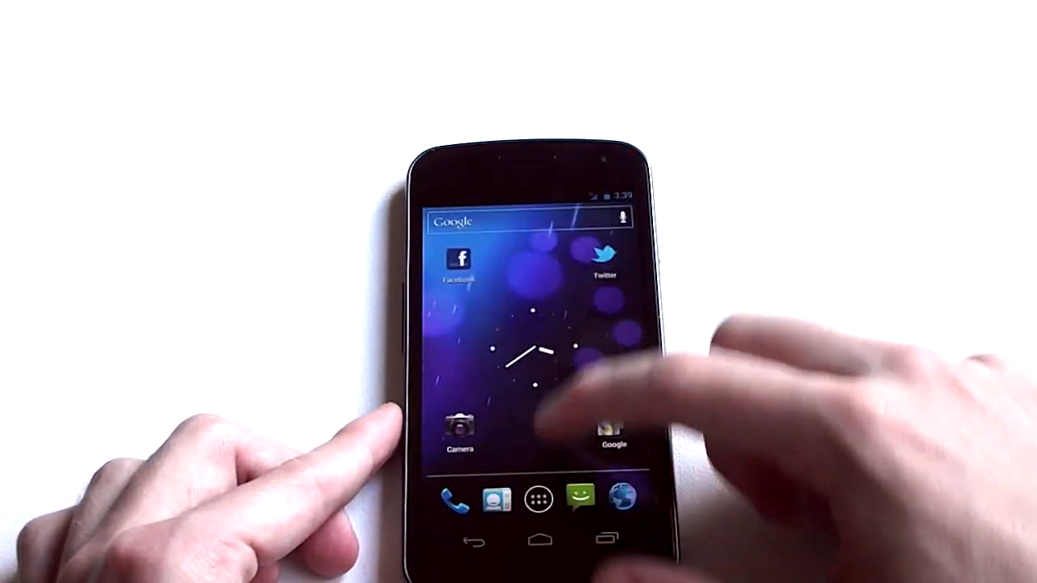
{"action": "left_click", "coordinate": [537, 499]}
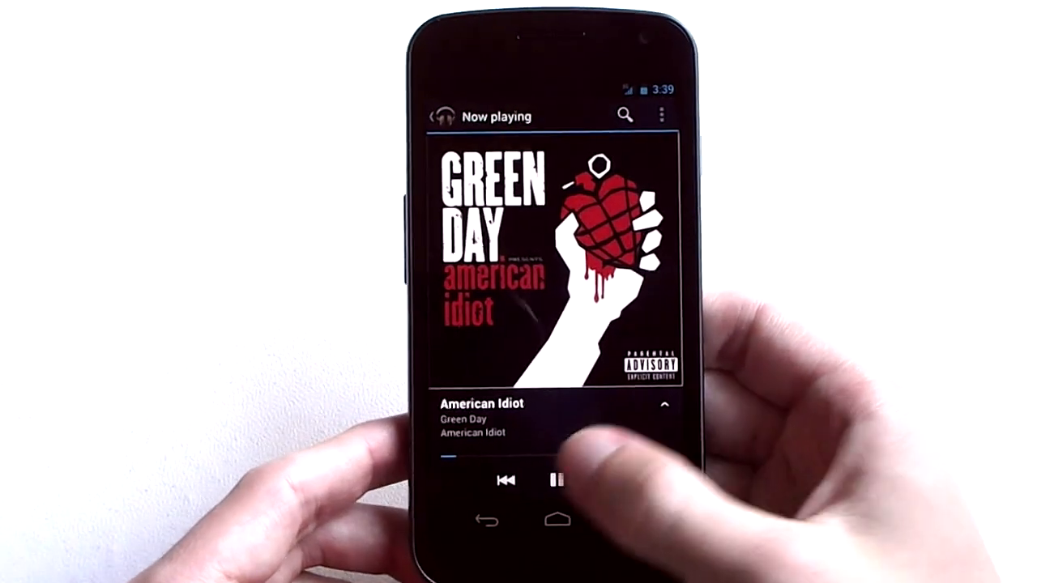
Pause 'American Idiot' and show the player's overflow menu with Sound effects and Settings.
{"action": "left_click", "coordinate": [557, 480]}
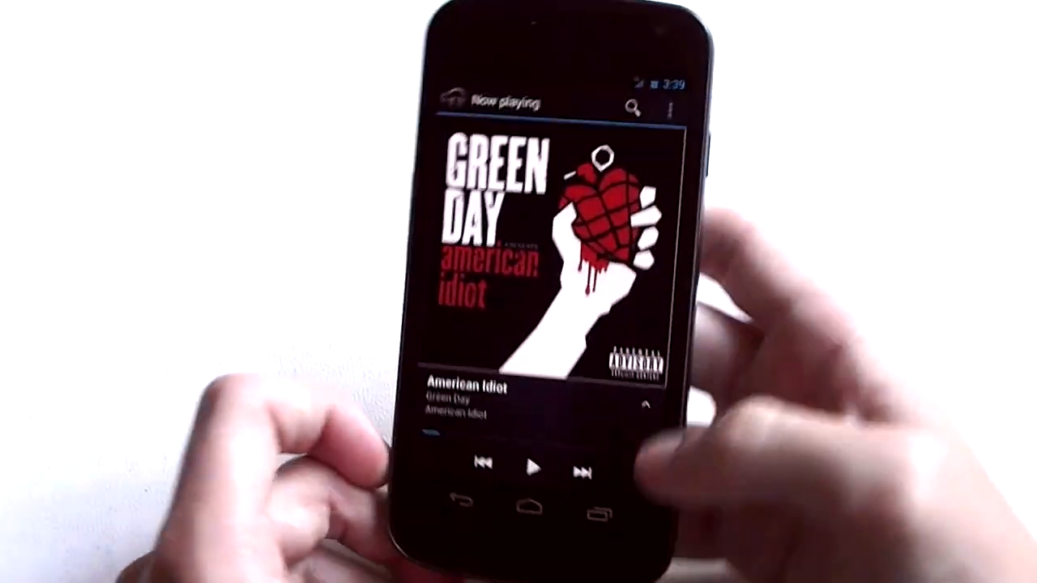
{"action": "left_click", "coordinate": [668, 107]}
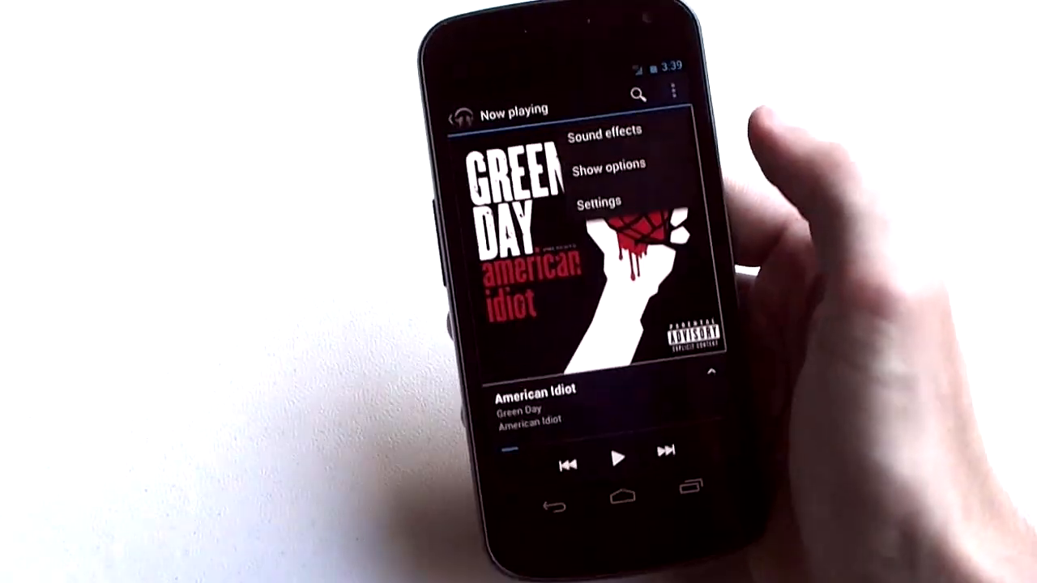
View the Sound effects equalizer, return Home, and show the full list of installed apps.
{"action": "left_click", "coordinate": [603, 129]}
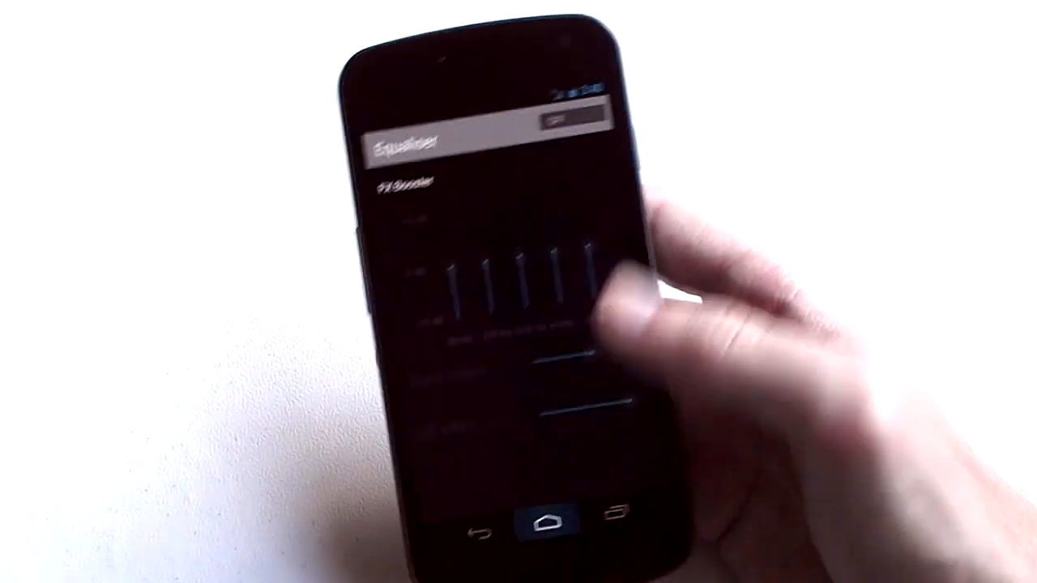
{"action": "left_click", "coordinate": [557, 528]}
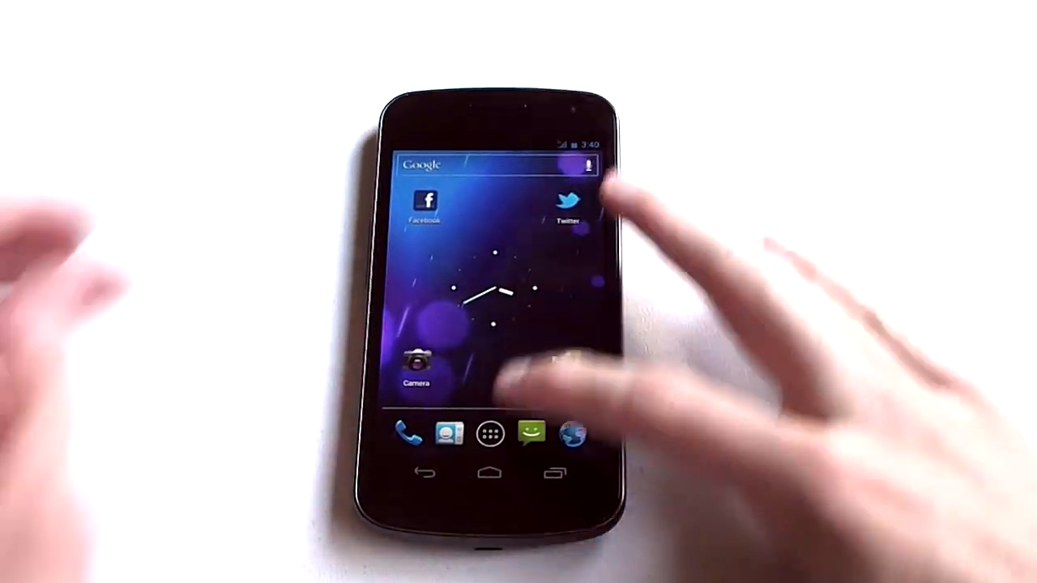
{"action": "left_click", "coordinate": [489, 431]}
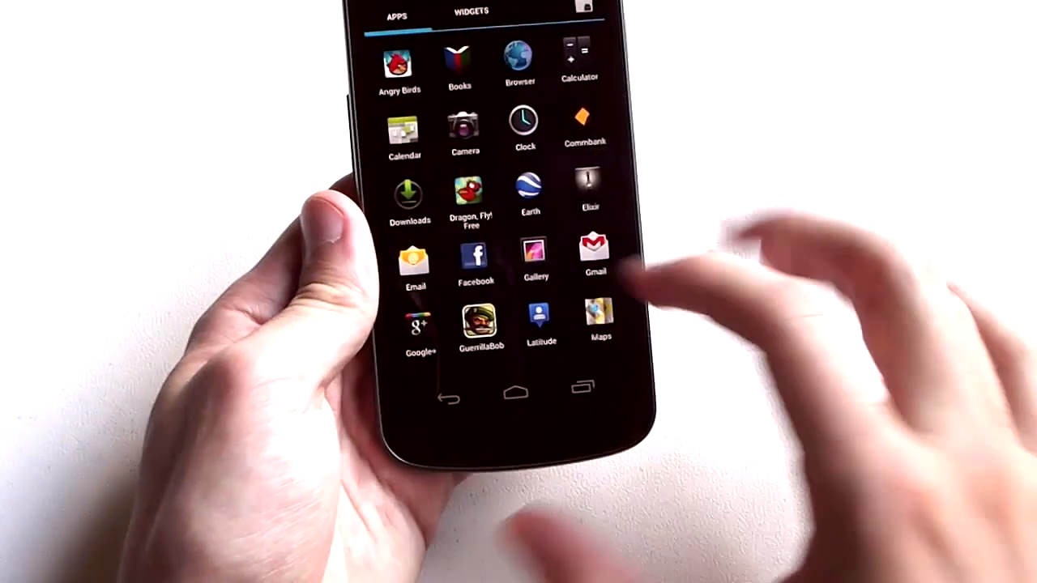